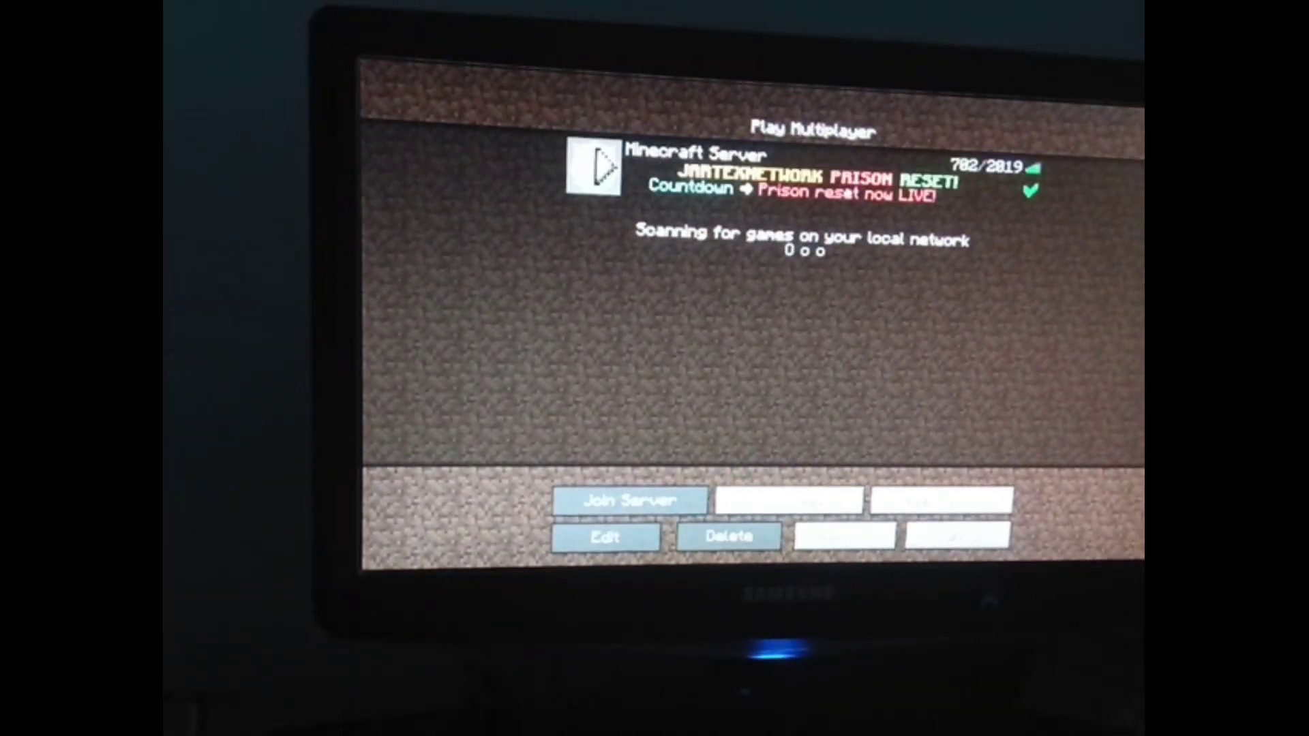
Step: Join the JARTEX NETWORK prison server and load into the game world
click(630, 501)
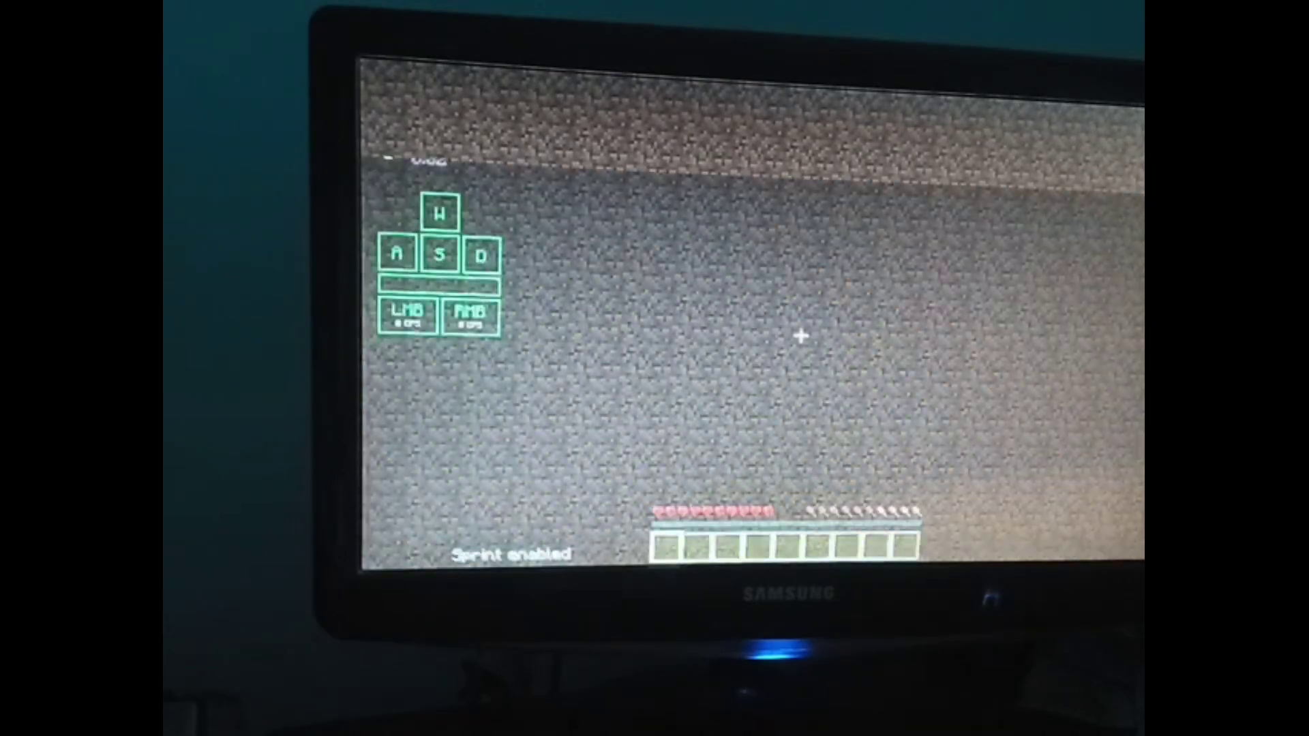